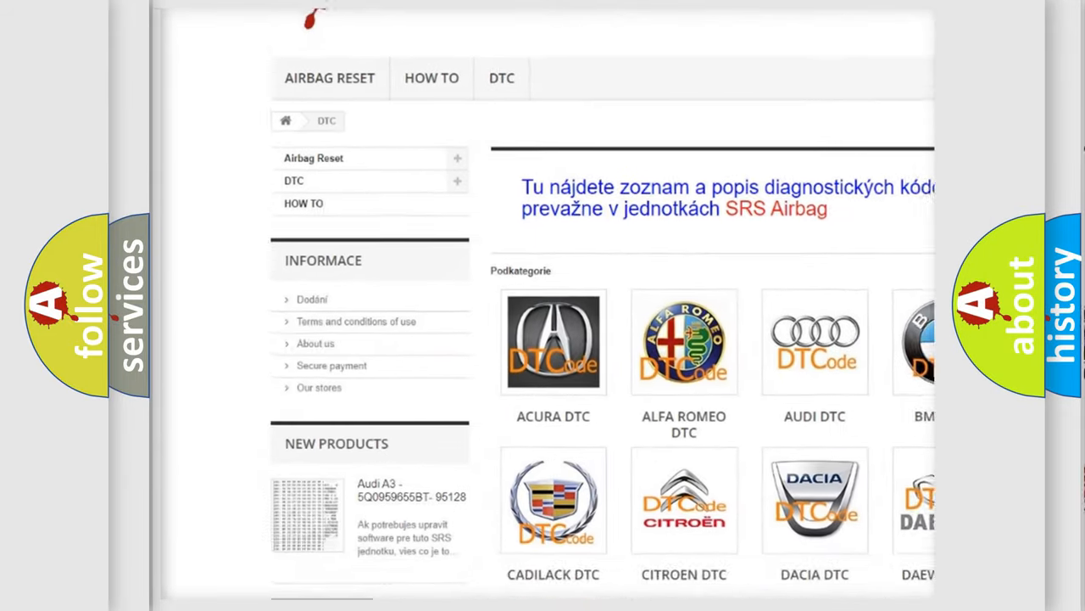
pyautogui.scroll(-3)
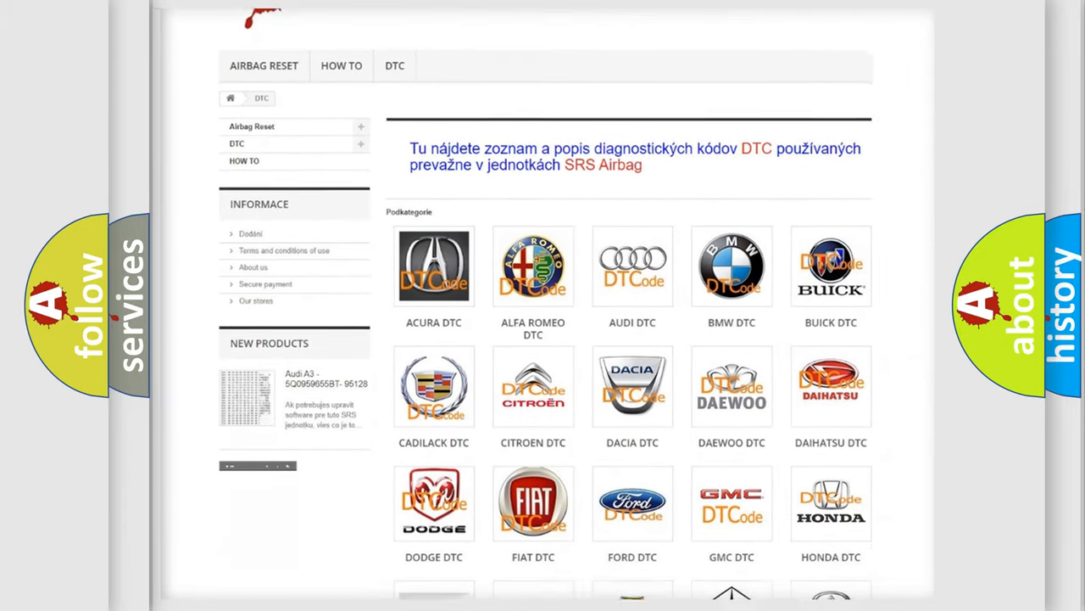
pyautogui.scroll(-3)
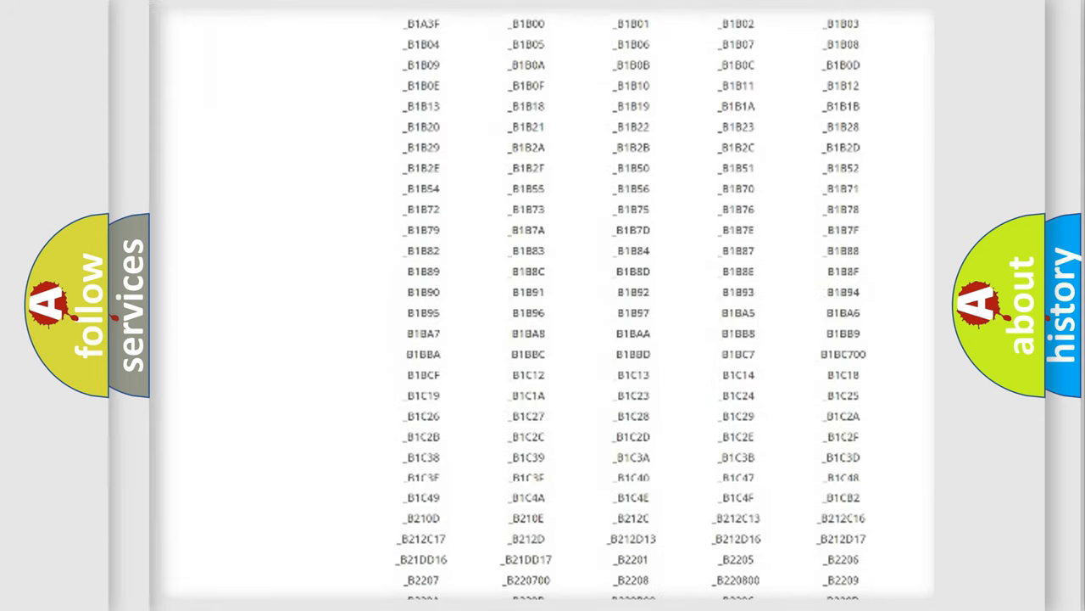
pyautogui.scroll(-3)
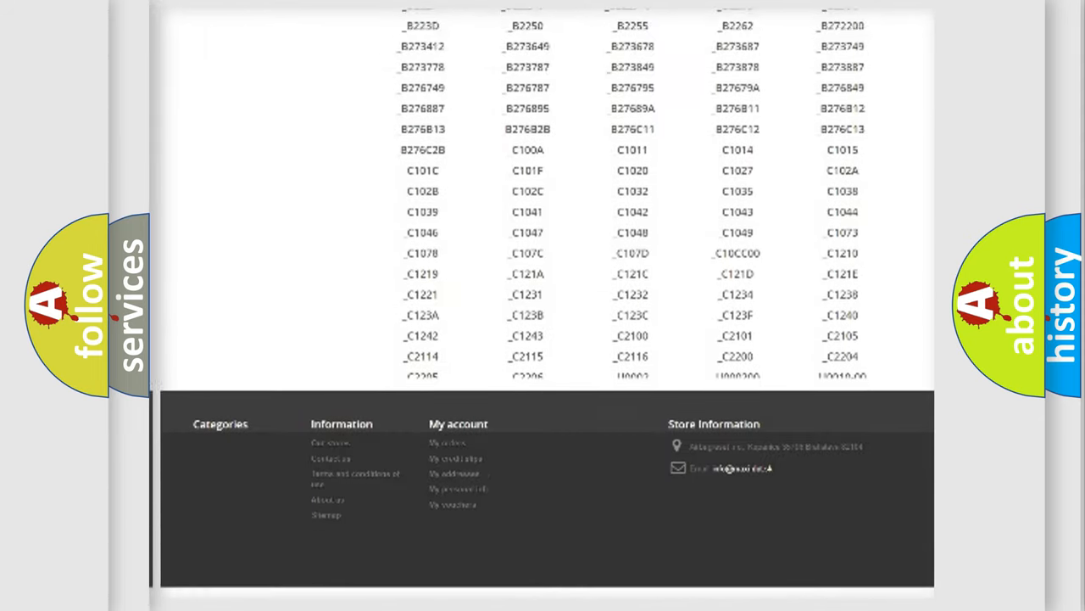